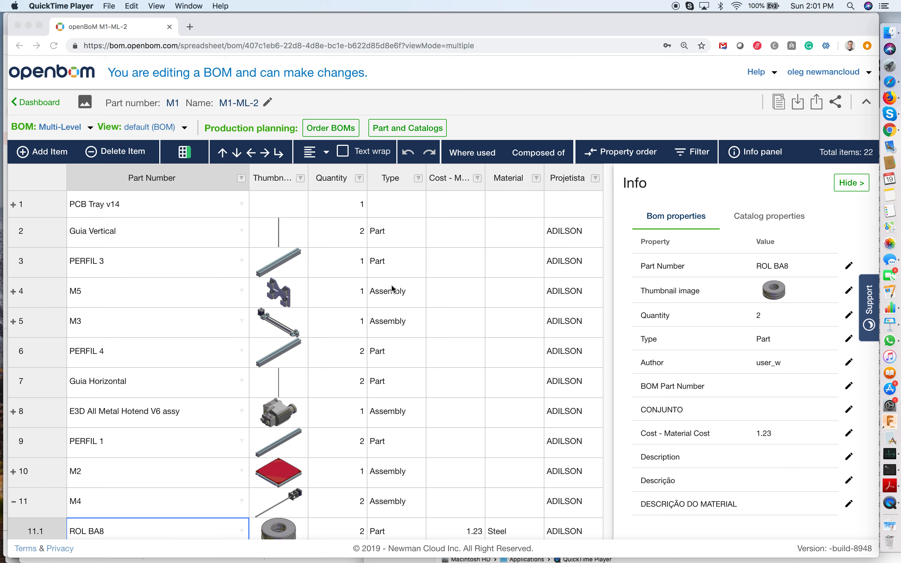
- Scroll the multi-level M1-ML-2 BOM down to ROL BA8 under assembly M4
scroll(down, 3)
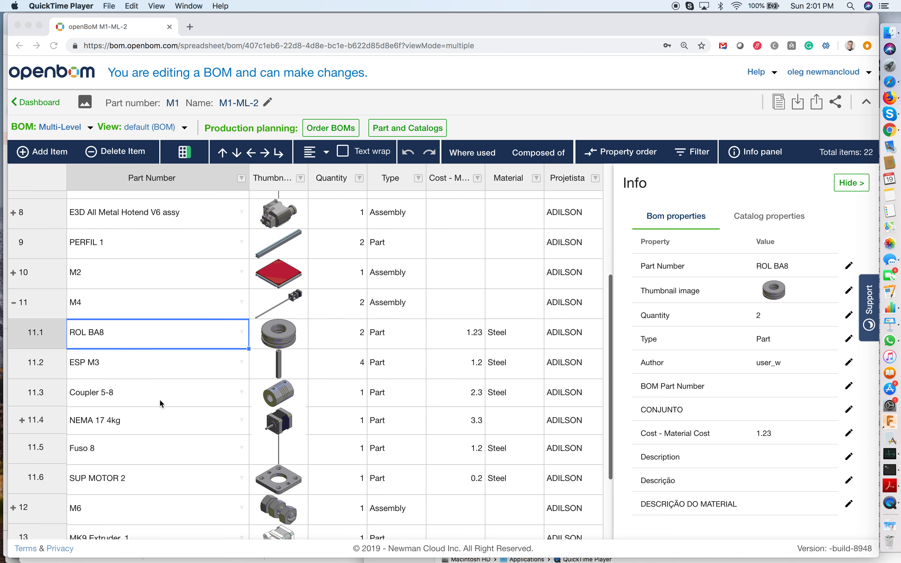
scroll(down, 3)
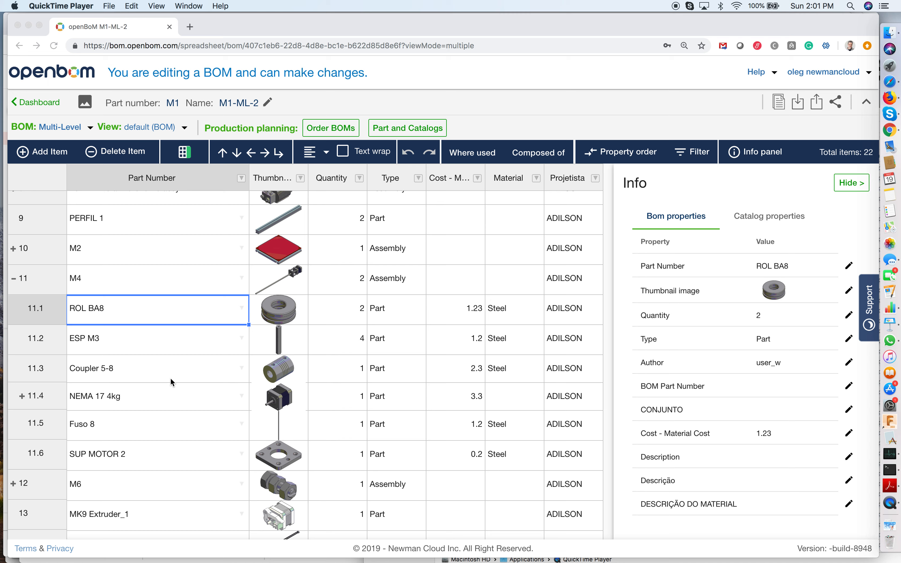
mouse_move(143, 316)
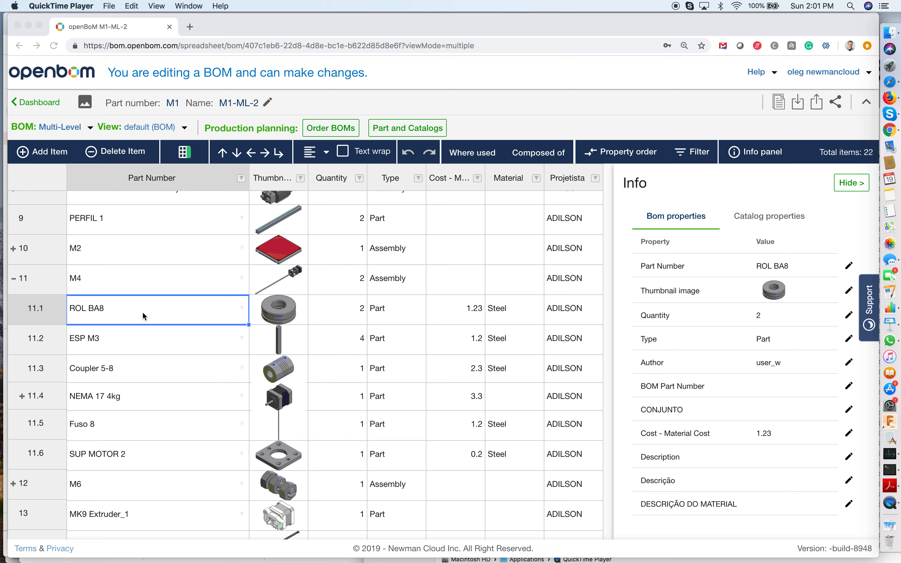
mouse_move(256, 321)
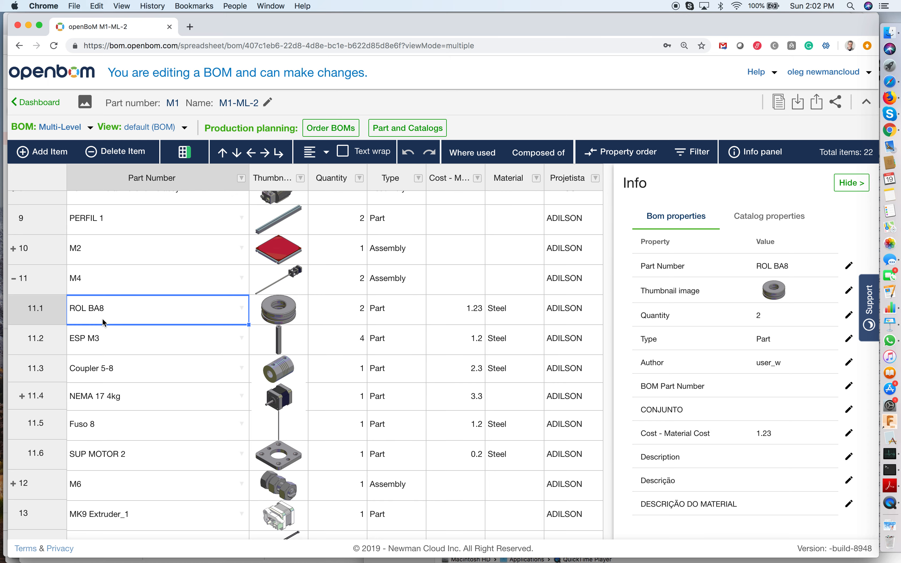
mouse_move(198, 354)
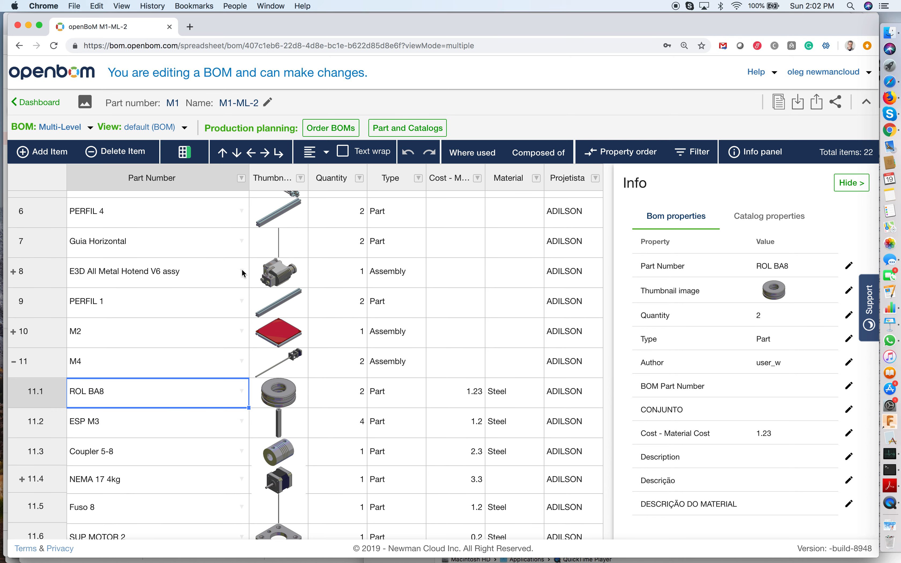
mouse_move(266, 391)
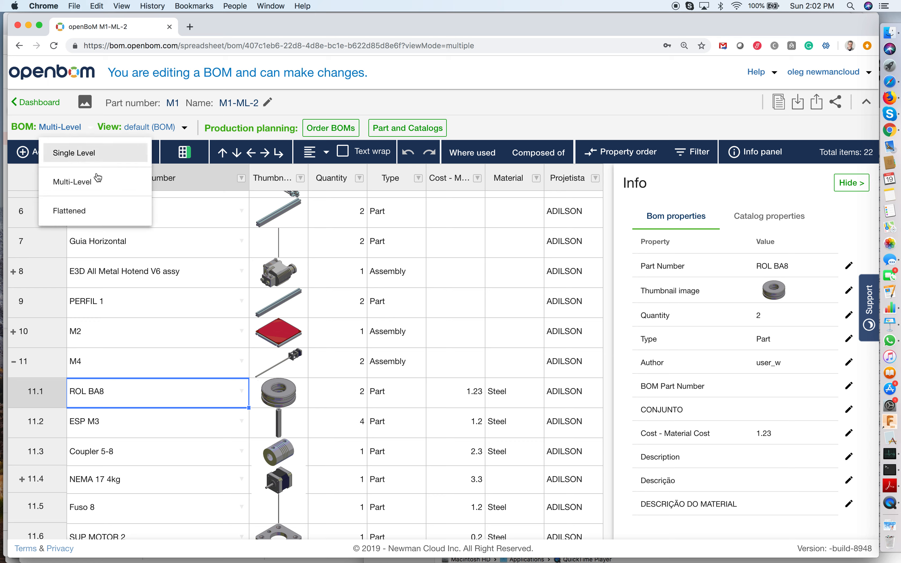
- Switch M1-ML-2 to the Flattened structure and scroll the 73-item list to ROL BA8 with quantity 12
click(69, 211)
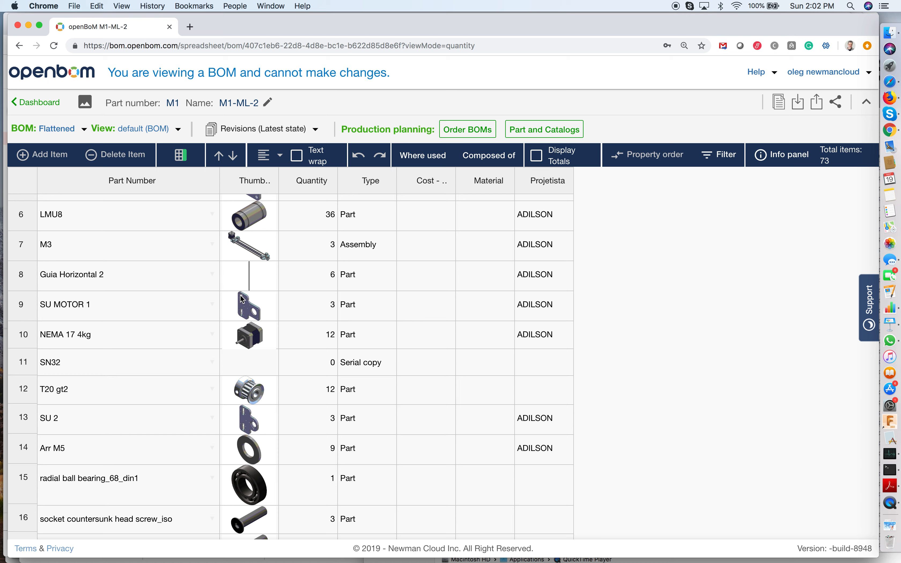
mouse_move(307, 250)
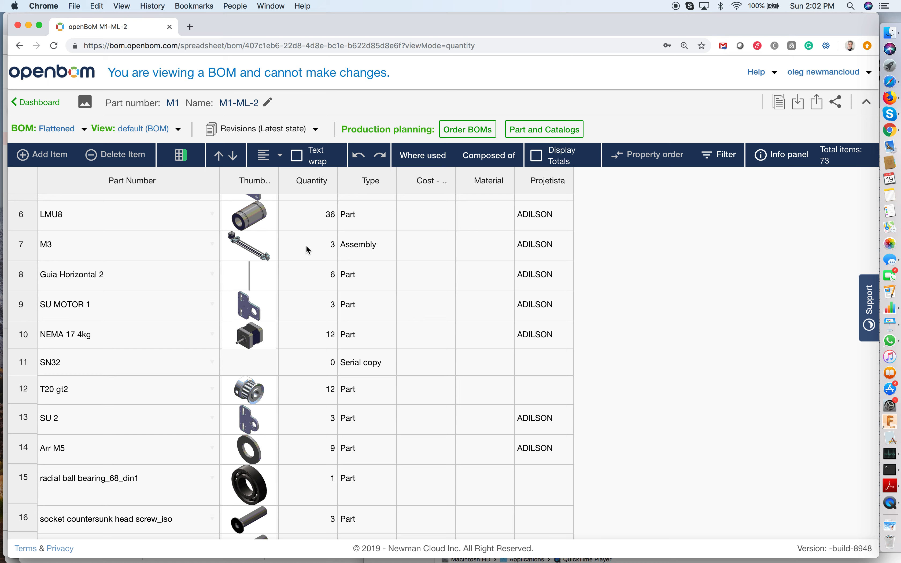
scroll(up, 3)
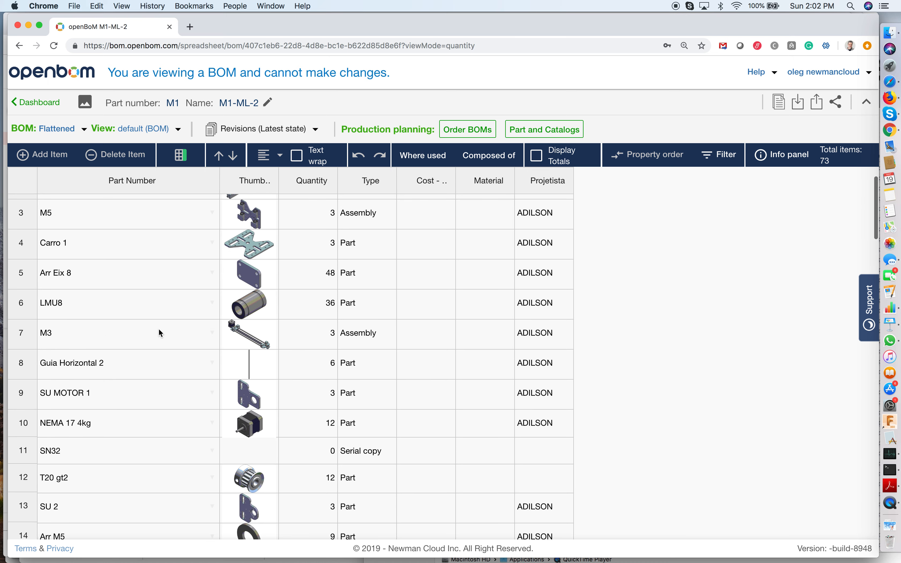
scroll(down, 3)
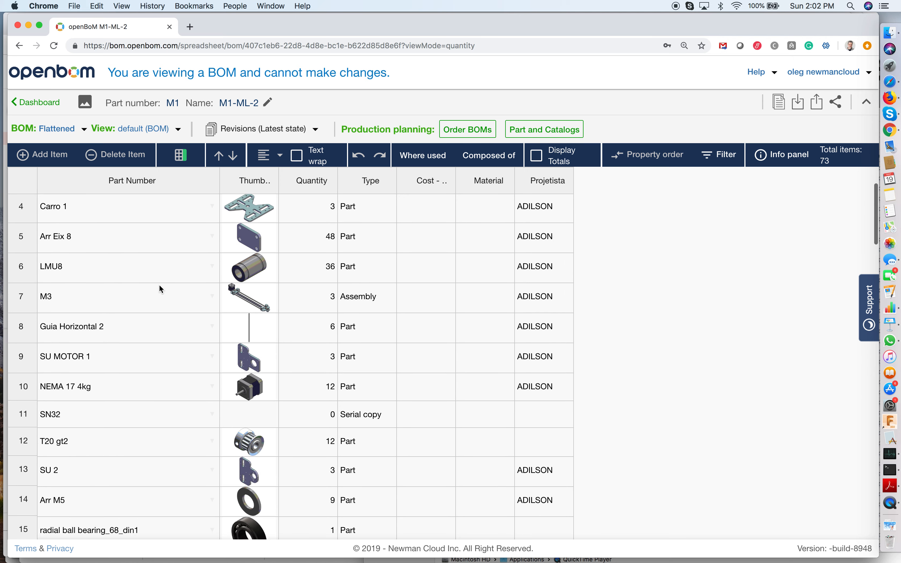
scroll(down, 3)
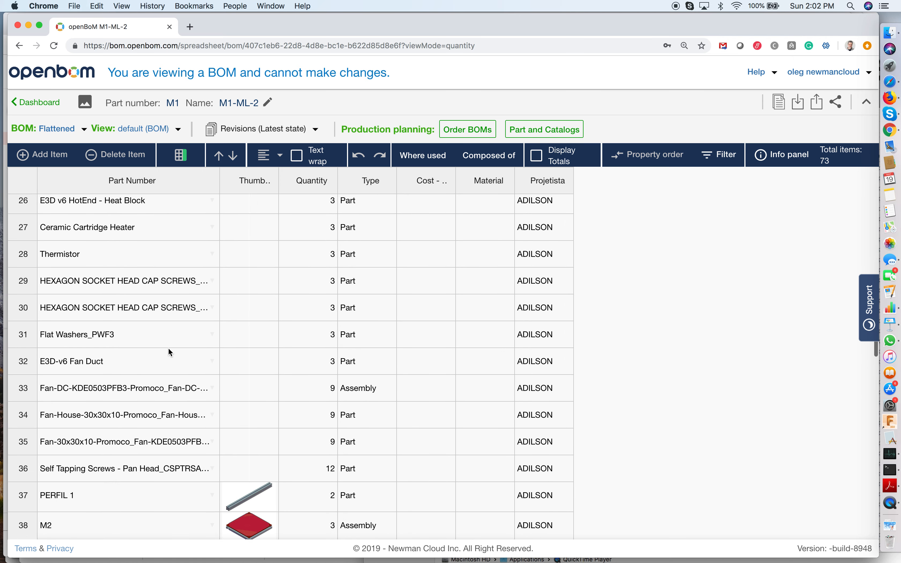
scroll(down, 3)
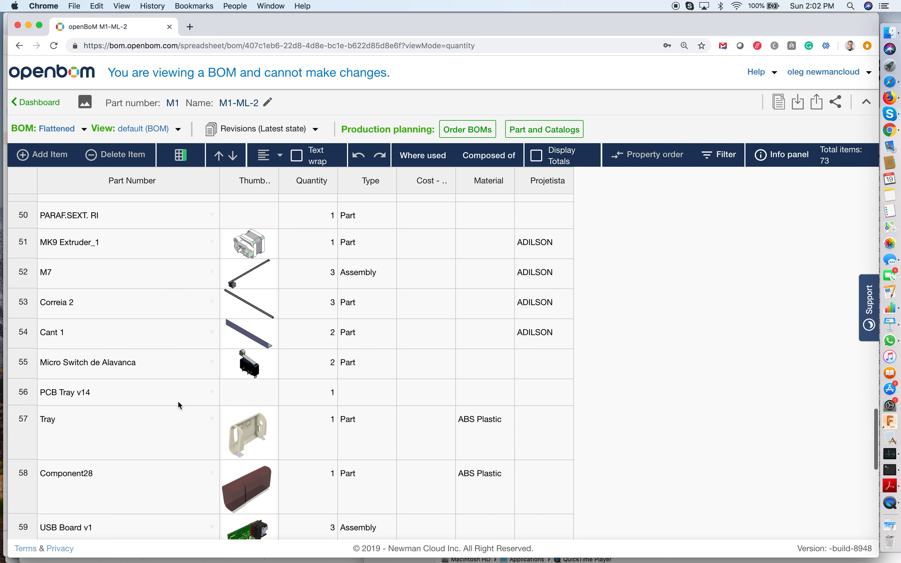
scroll(down, 3)
text(ROL BA8)
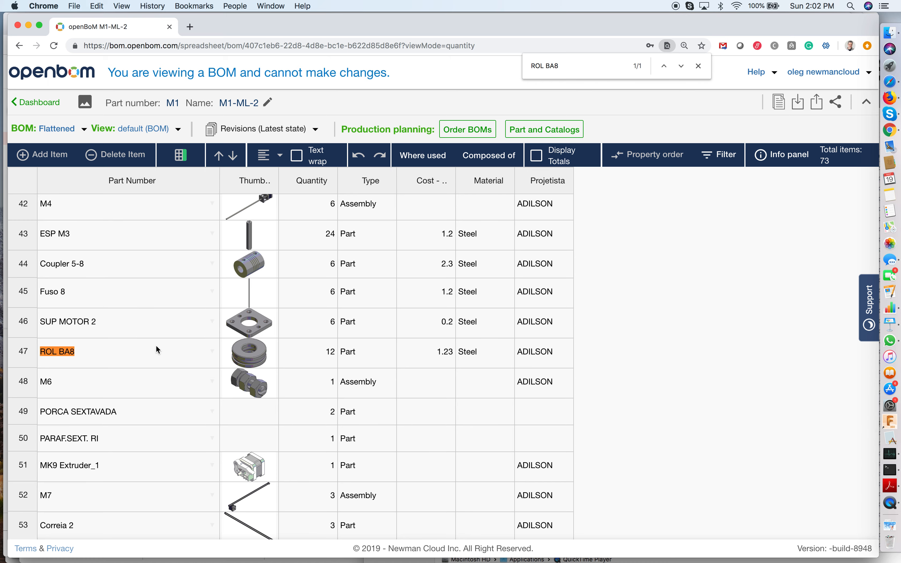
click(308, 352)
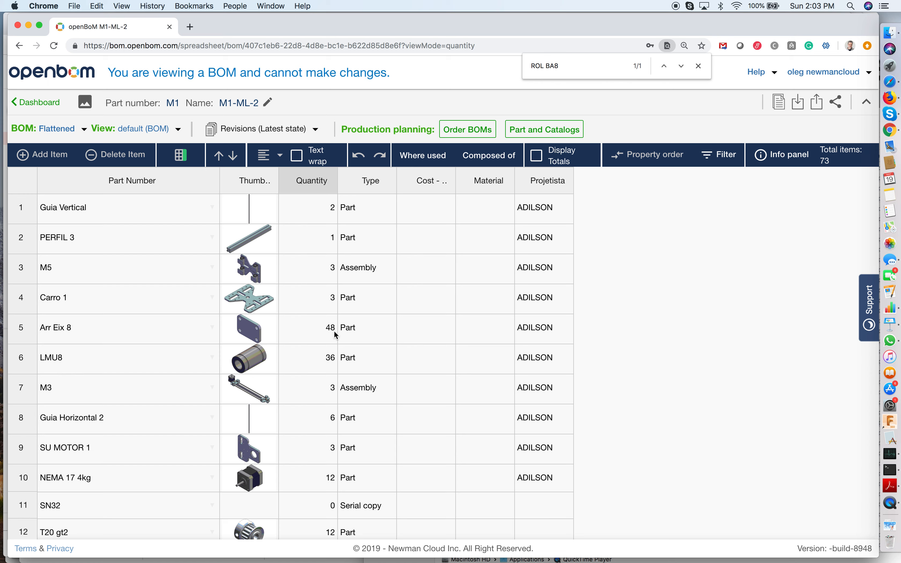
mouse_move(665, 121)
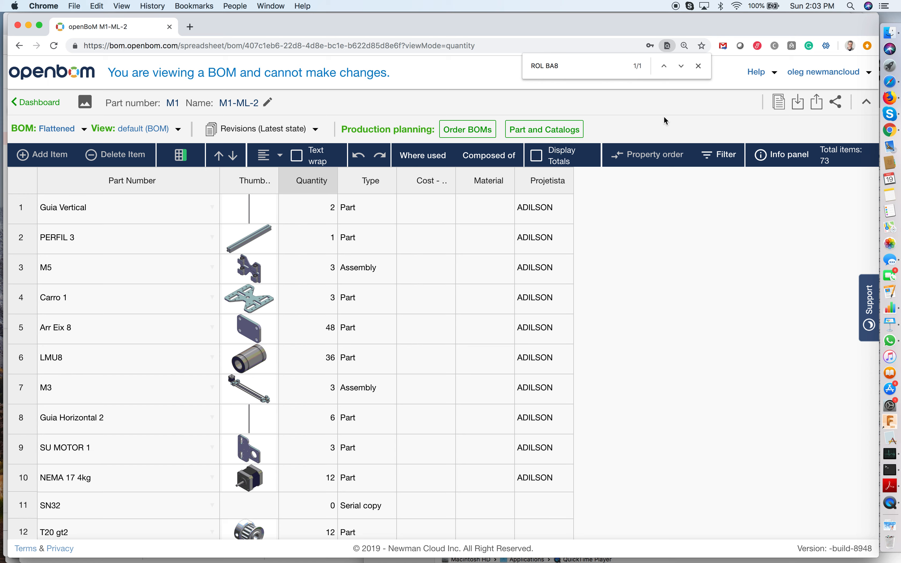